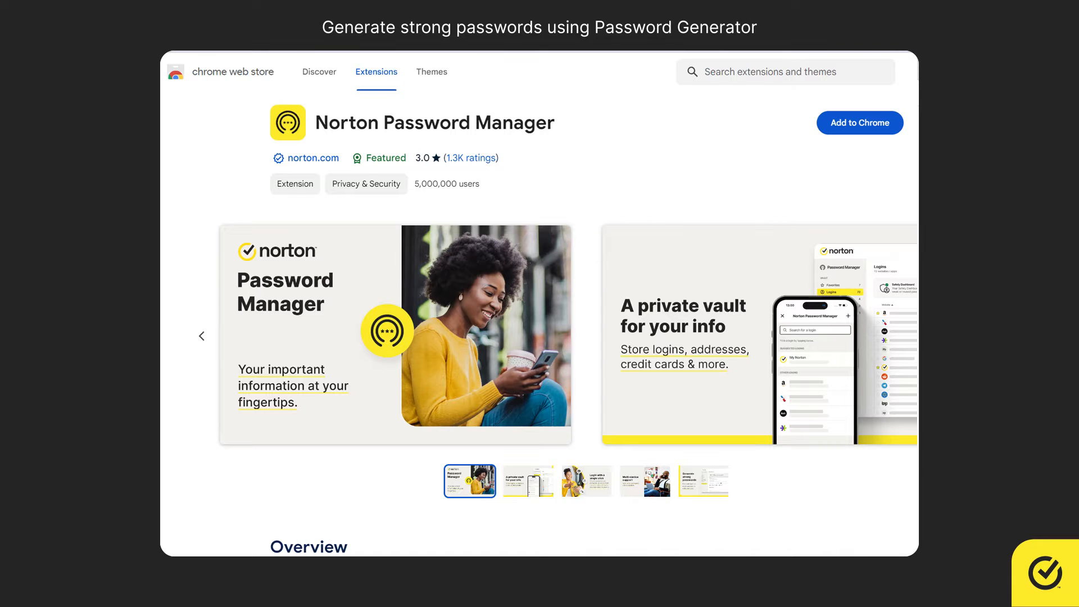
- Launch Norton Password Manager from the browser's extensions menu
{"action": "left_click", "coordinate": [840, 96]}
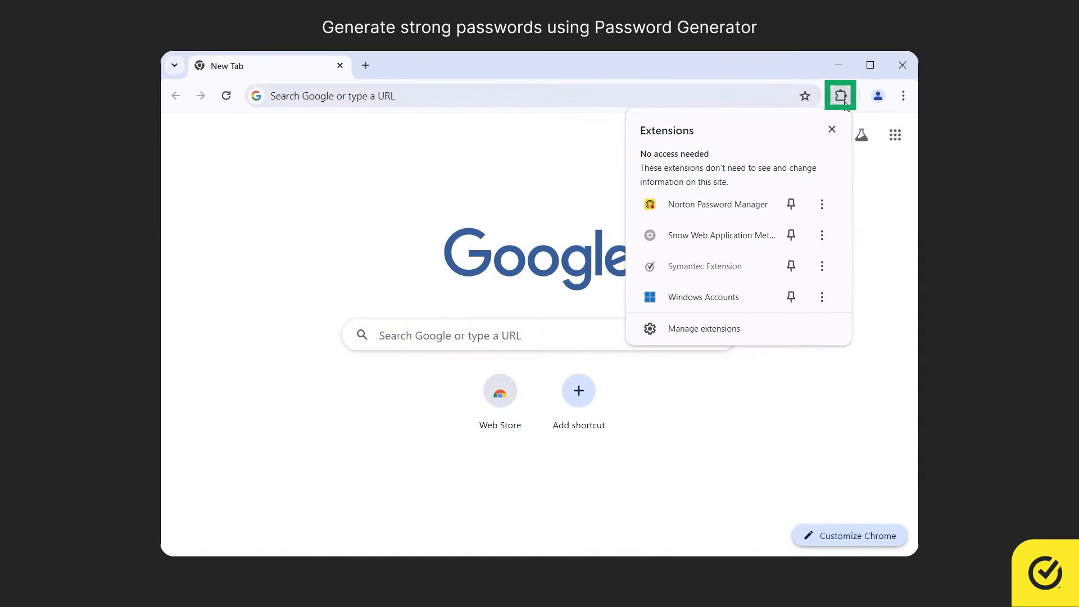
{"action": "left_click", "coordinate": [709, 203]}
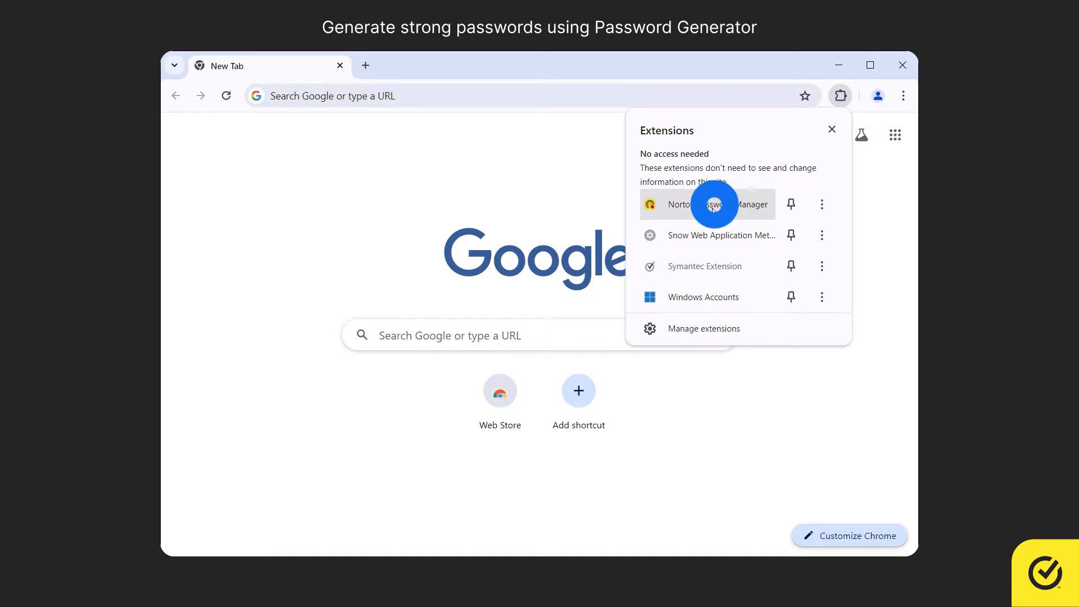
{"action": "left_click", "coordinate": [705, 204]}
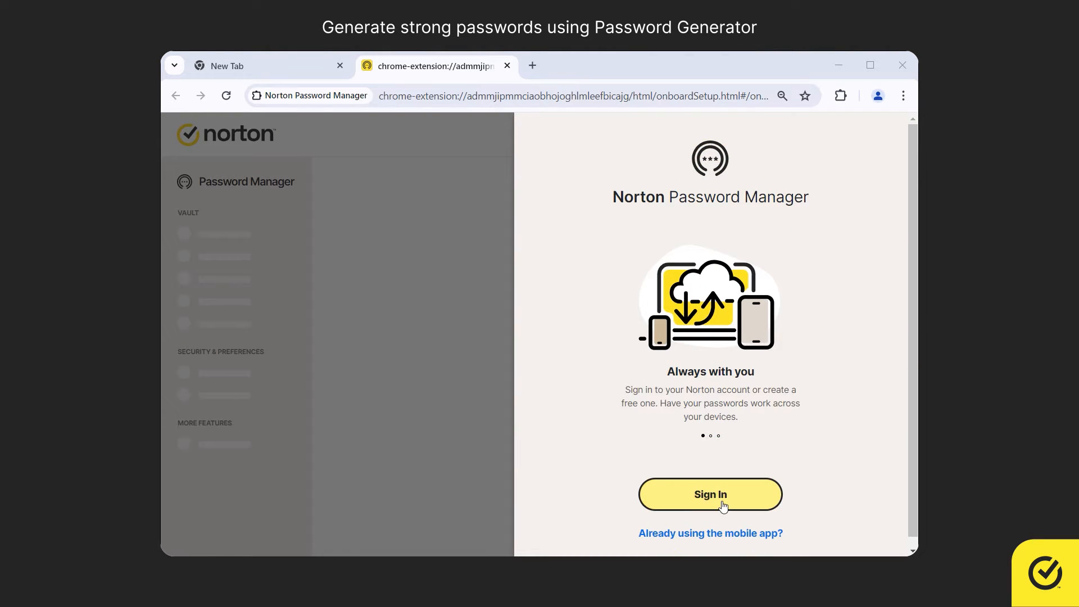
- Sign in to the Norton account and unlock the vault with its password, set to open the vault app
{"action": "left_click", "coordinate": [710, 494]}
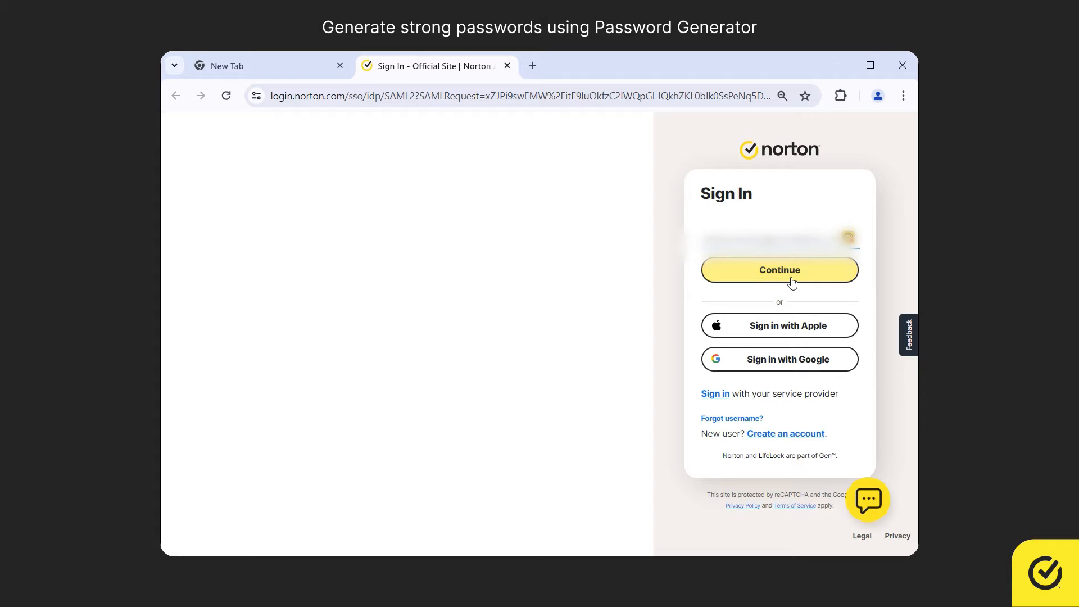
{"action": "left_click", "coordinate": [779, 269]}
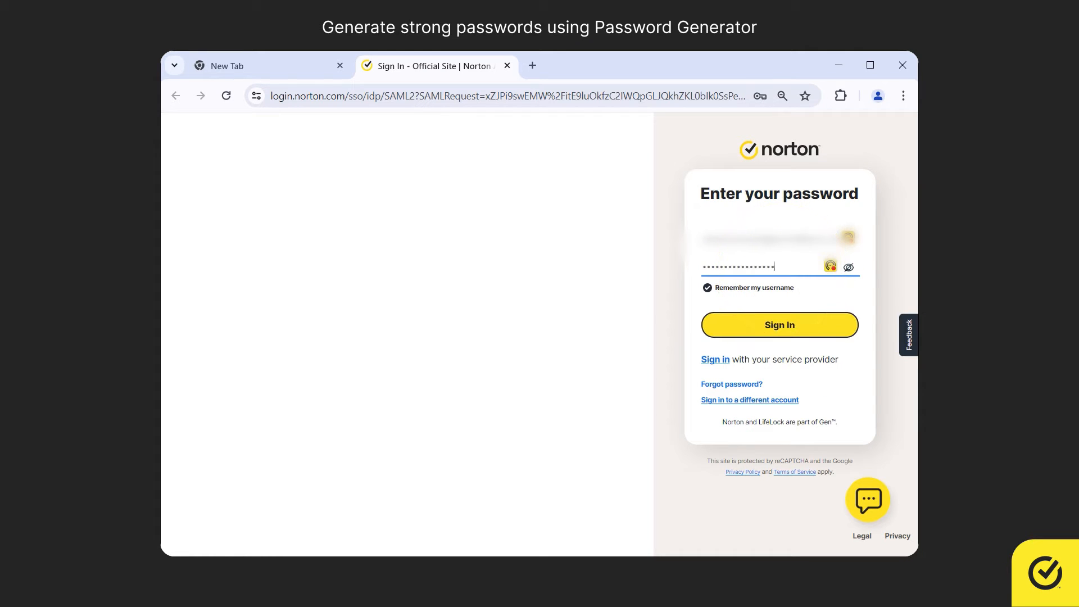
{"action": "left_click", "coordinate": [779, 324]}
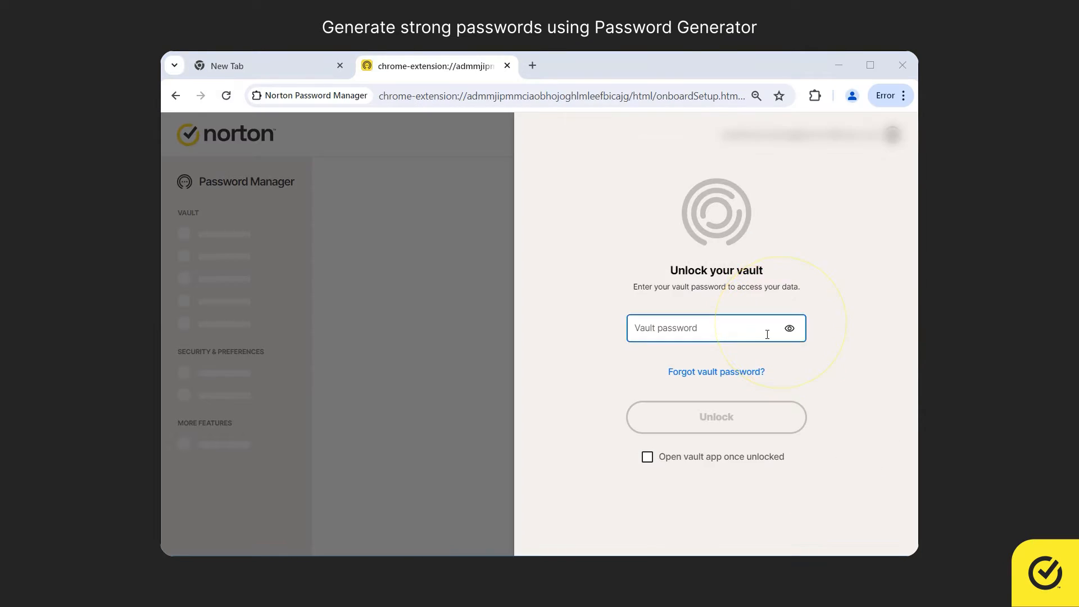
{"action": "type", "text": "password"}
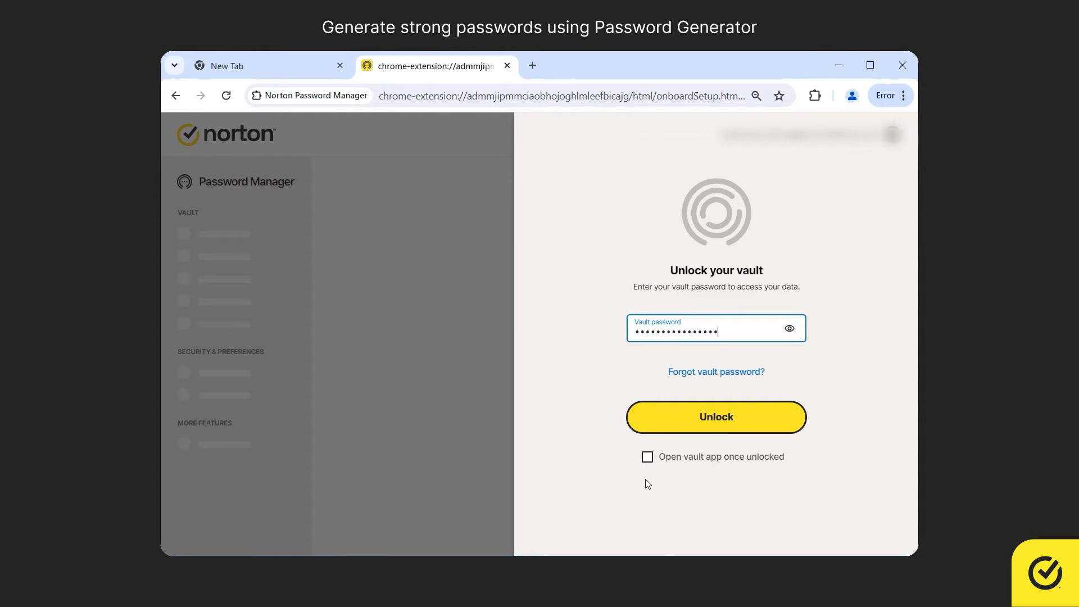
{"action": "left_click", "coordinate": [647, 456]}
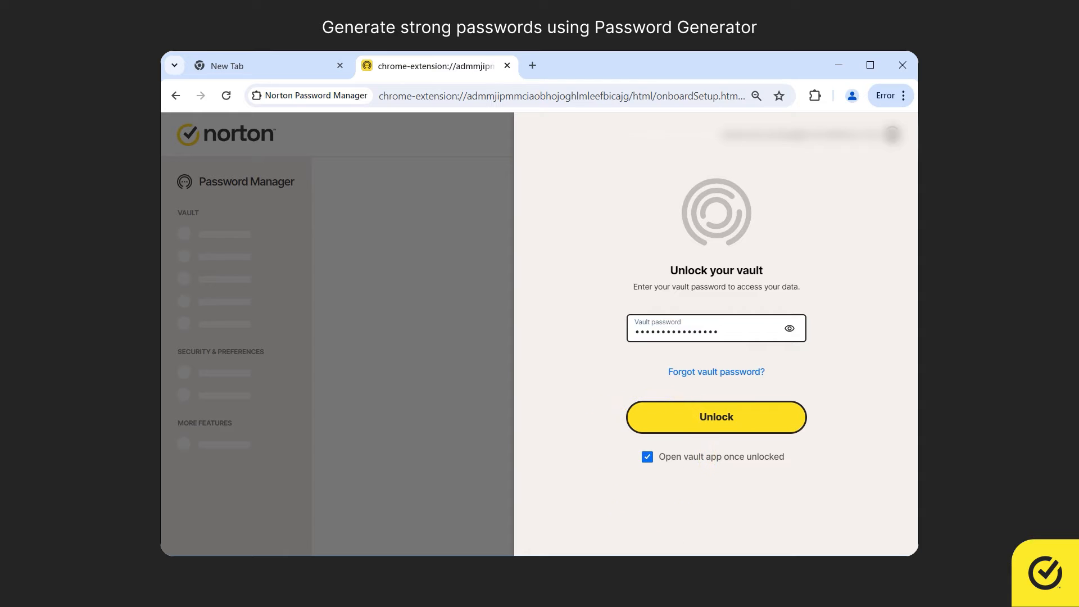
{"action": "left_click", "coordinate": [716, 417]}
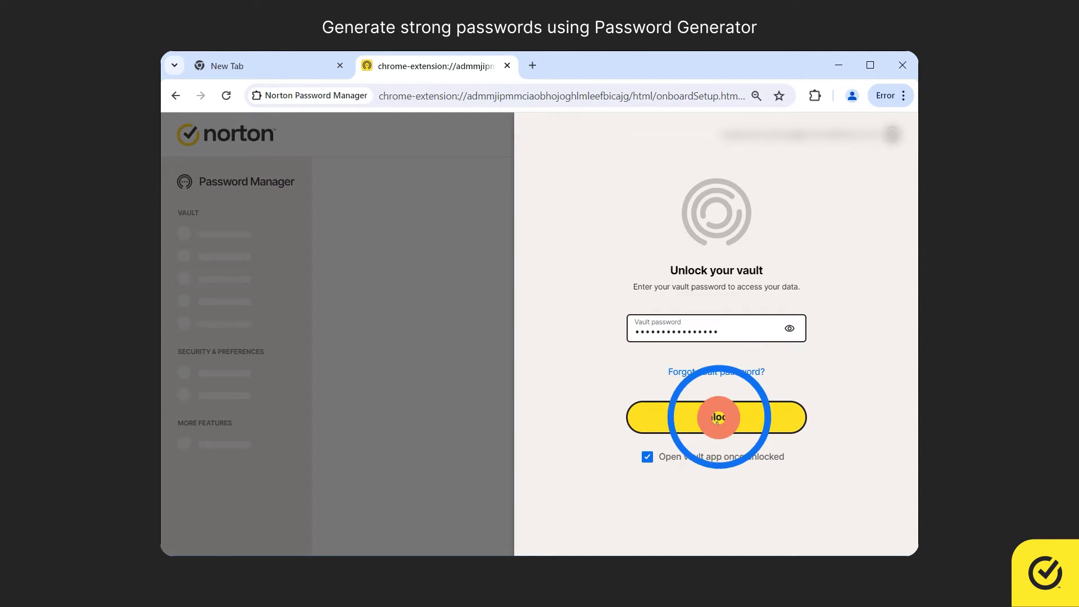
- Reach the Password Generator from the vault app's sidebar
{"action": "left_click", "coordinate": [716, 418]}
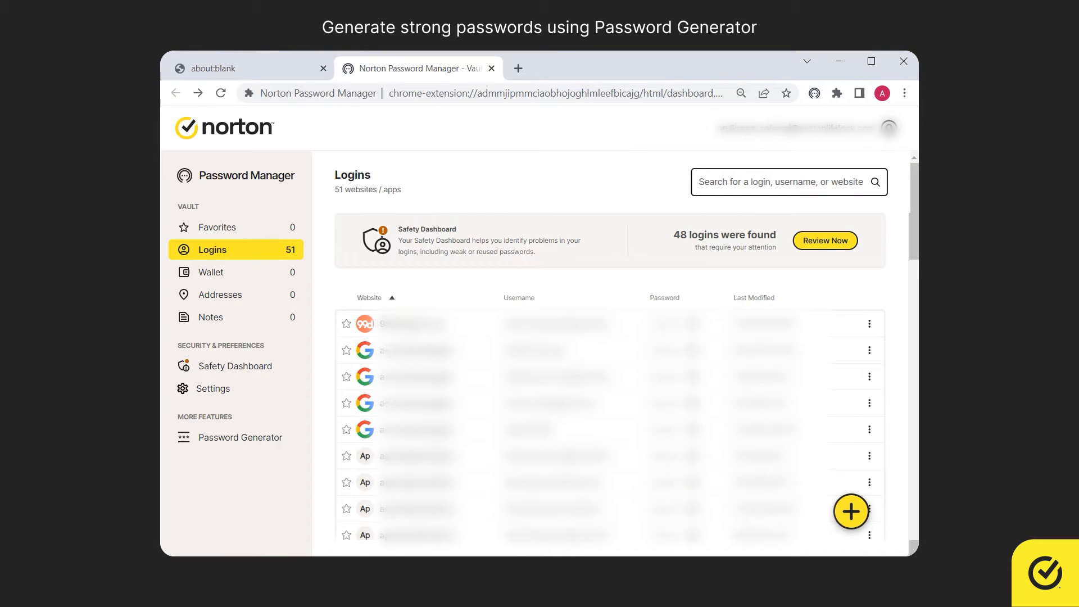
{"action": "mouse_move", "coordinate": [259, 456]}
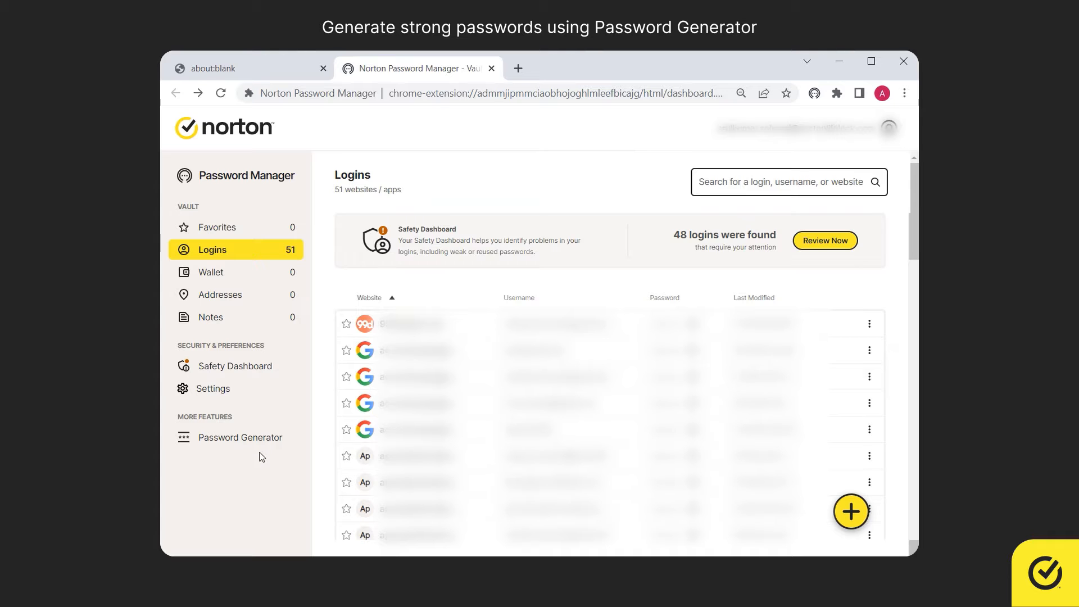
{"action": "mouse_move", "coordinate": [242, 438]}
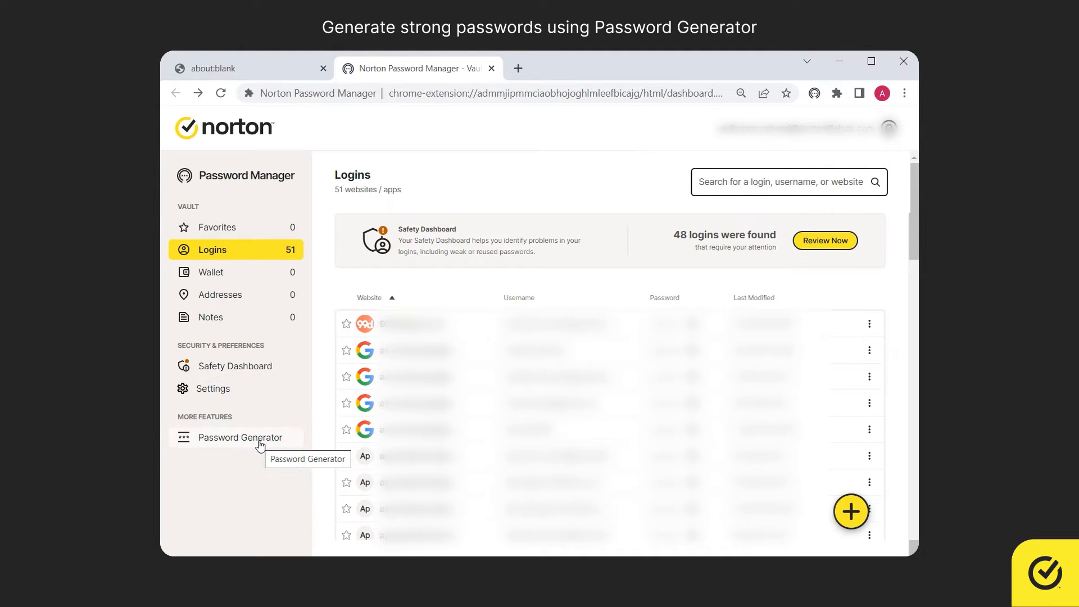
{"action": "left_click", "coordinate": [242, 438]}
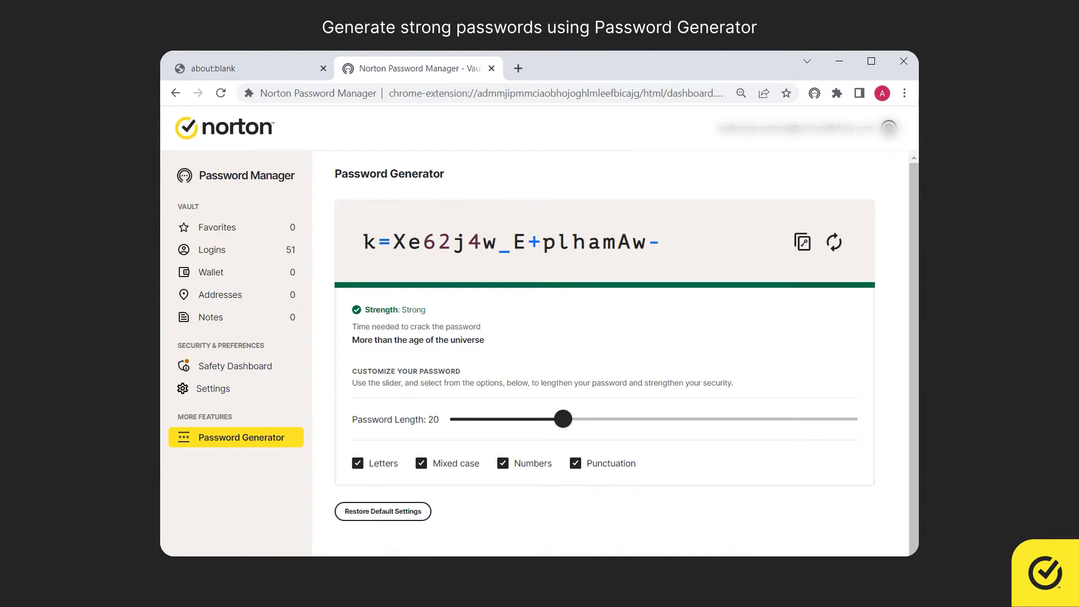
{"action": "left_click", "coordinate": [491, 68]}
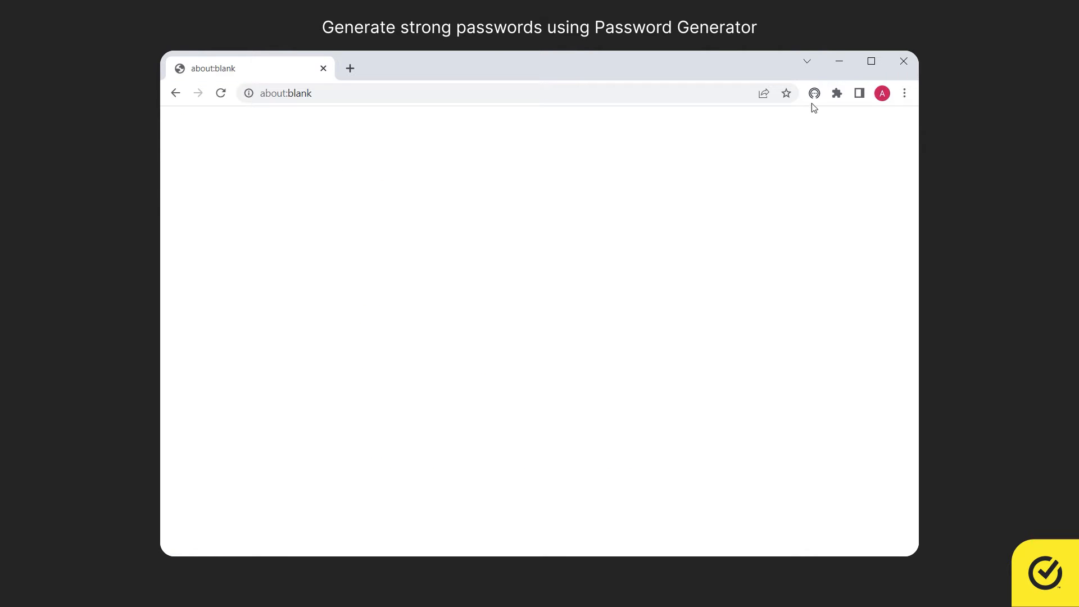
- Reach the Password Generator again through the Norton popup's vault options menu
{"action": "left_click", "coordinate": [814, 93]}
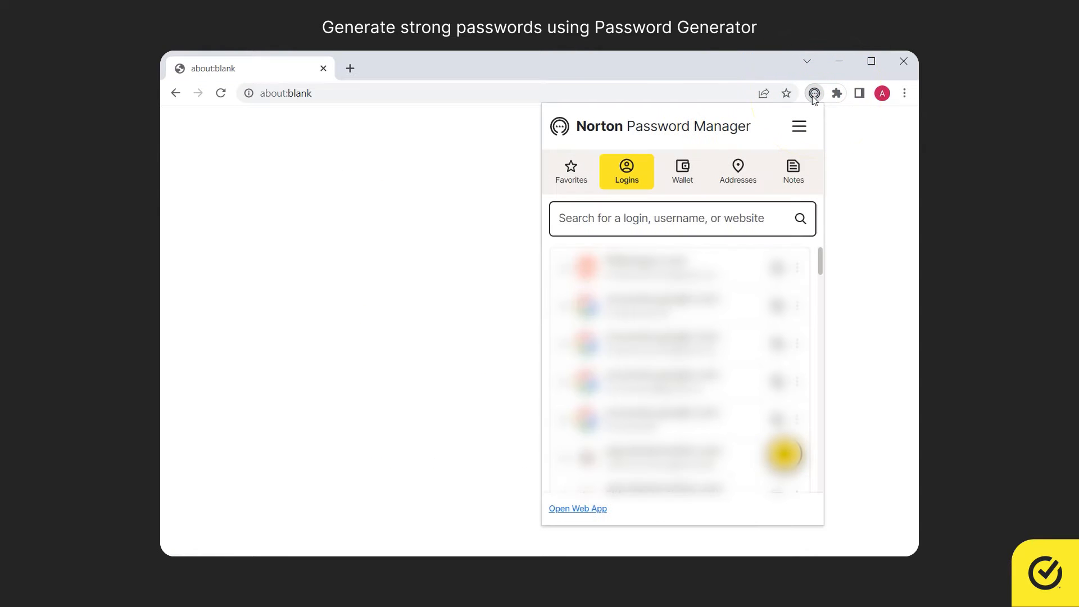
{"action": "mouse_move", "coordinate": [804, 122]}
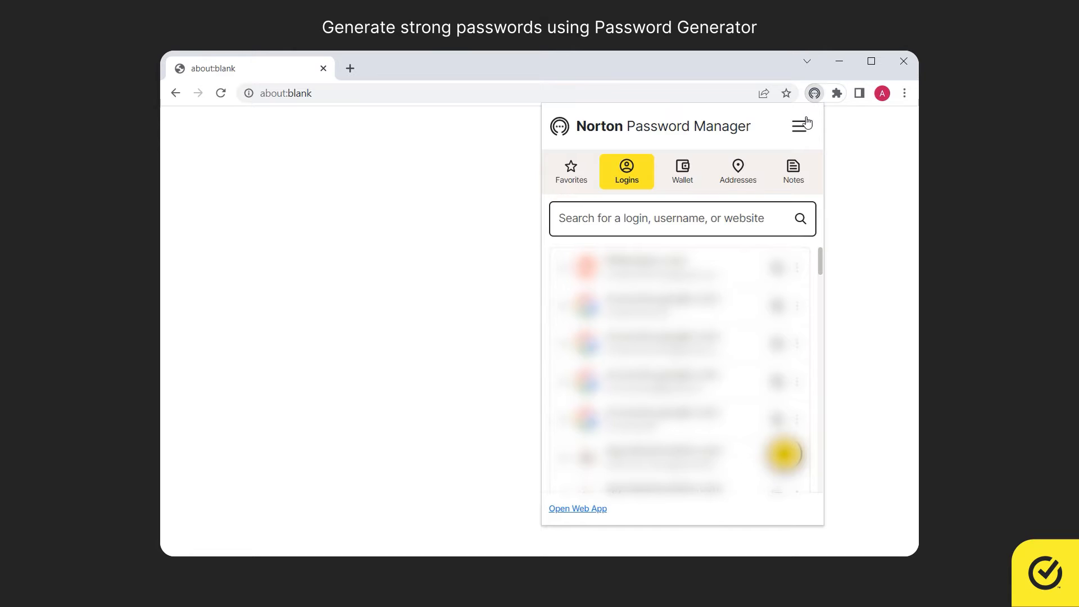
{"action": "left_click", "coordinate": [803, 125]}
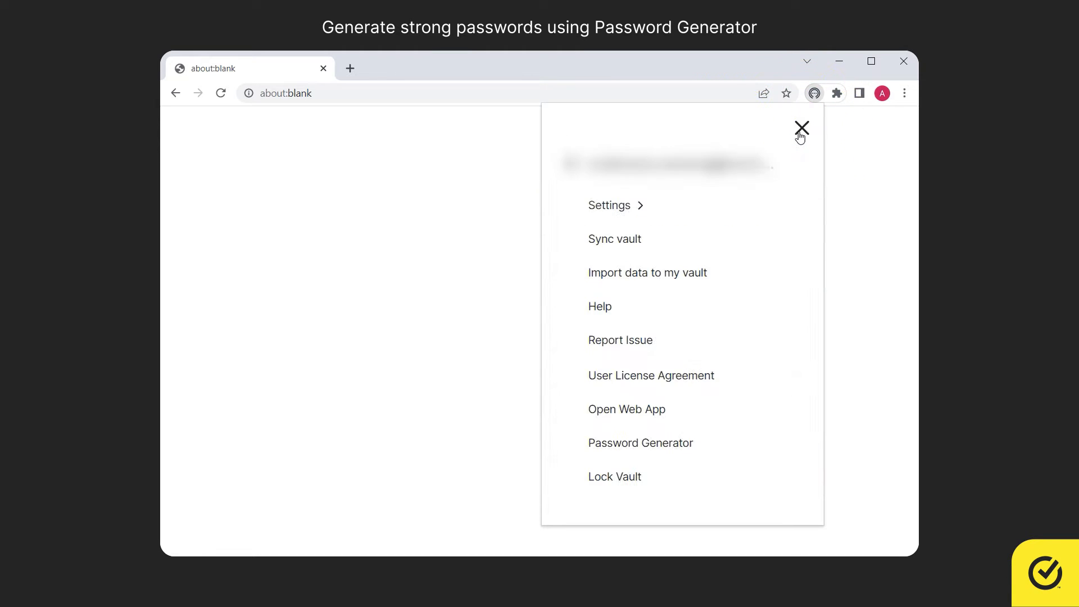
{"action": "left_click", "coordinate": [639, 443]}
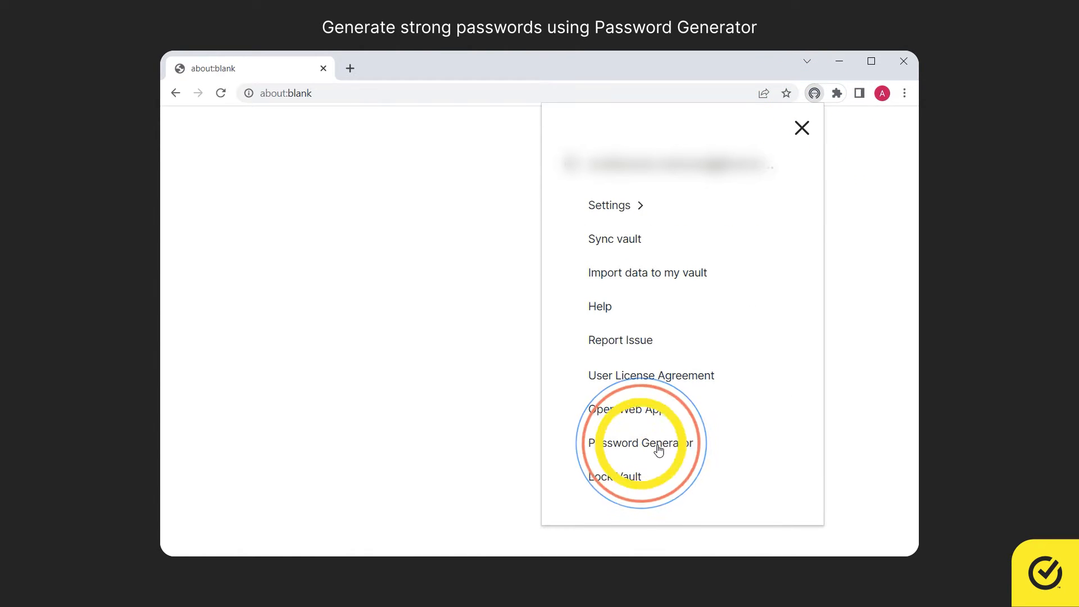
{"action": "left_click", "coordinate": [639, 443]}
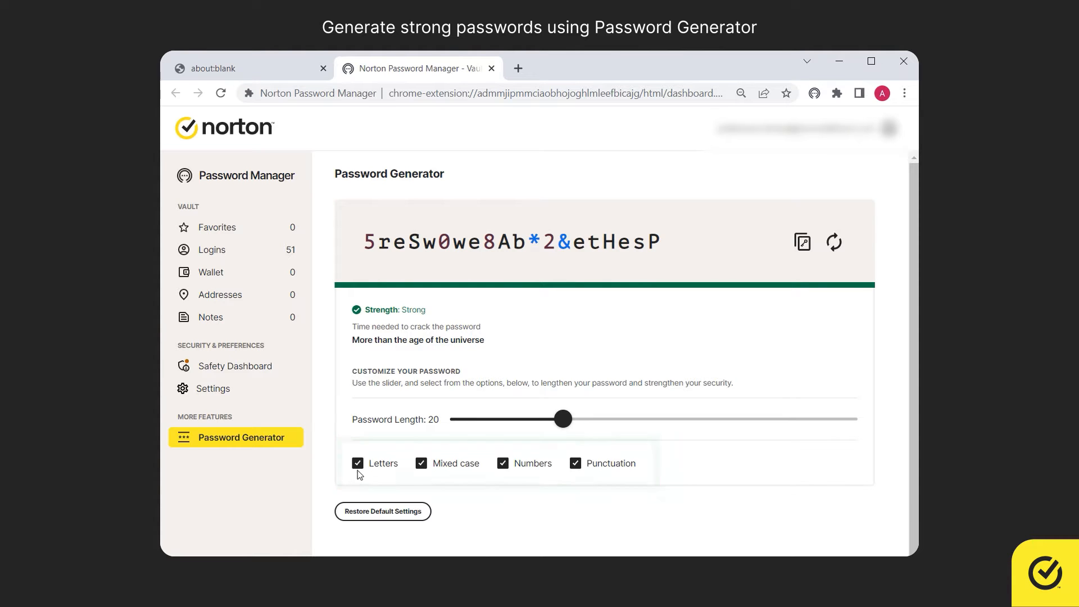
- Regenerate 21-character strong passwords a few times and copy the final one
{"action": "left_click", "coordinate": [358, 462]}
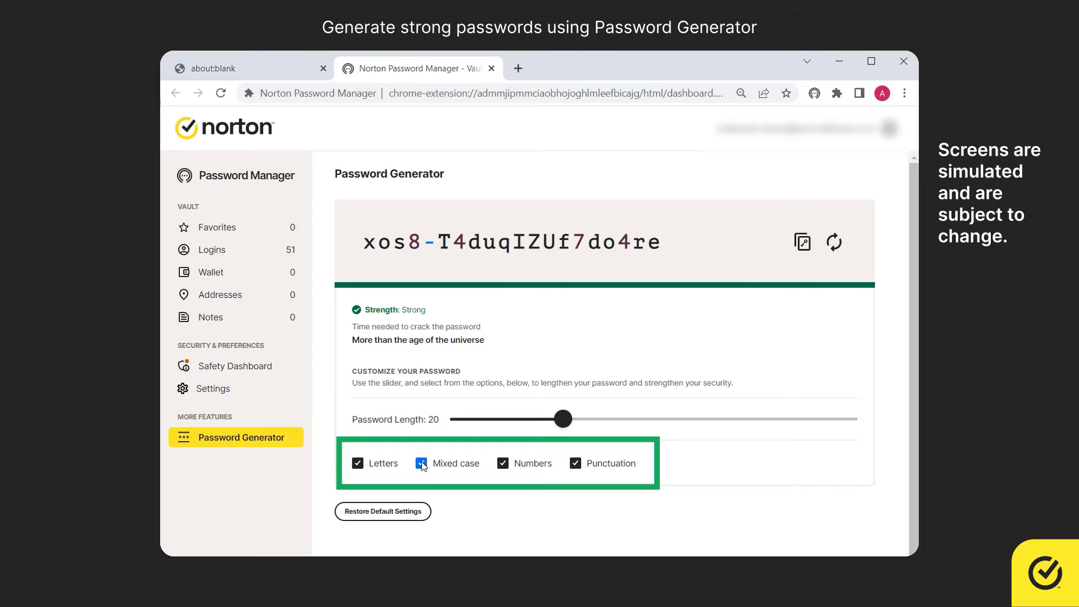
{"action": "left_click", "coordinate": [504, 462]}
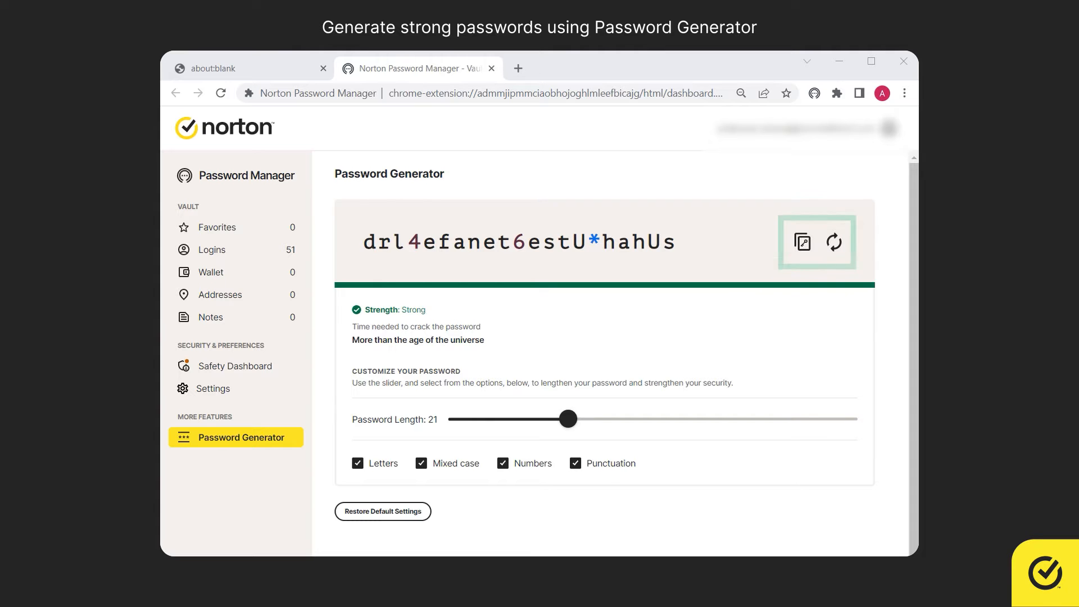
{"action": "left_click", "coordinate": [834, 243]}
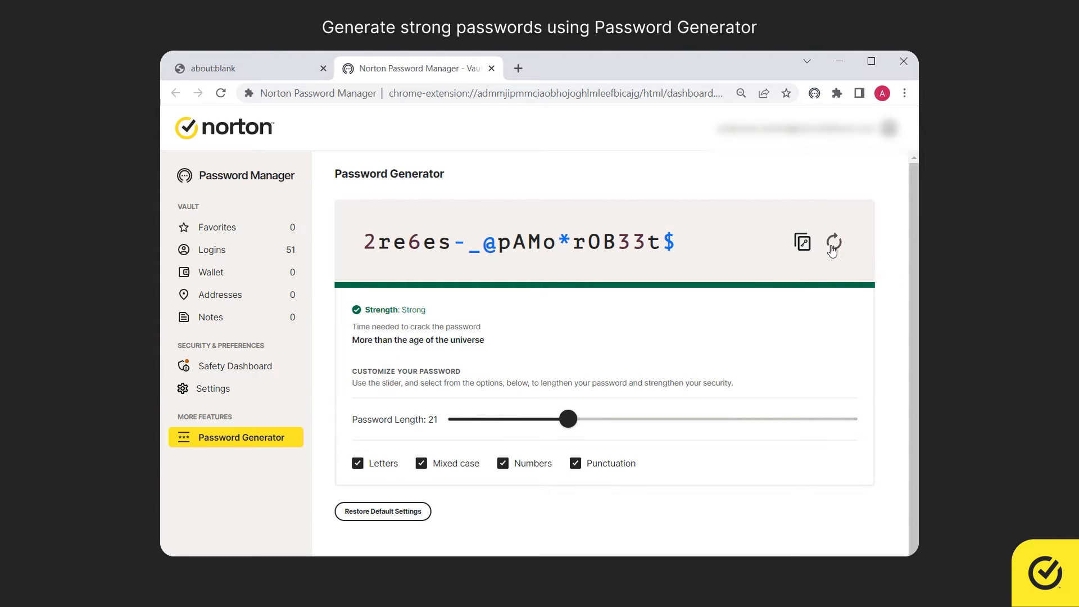
{"action": "left_click", "coordinate": [833, 243]}
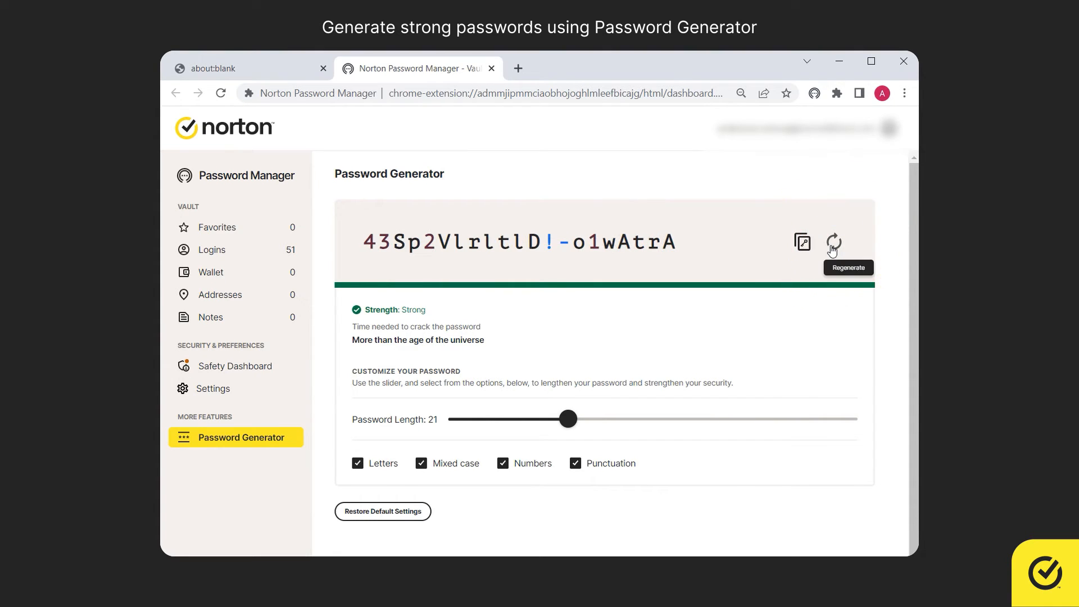
{"action": "left_click", "coordinate": [834, 242]}
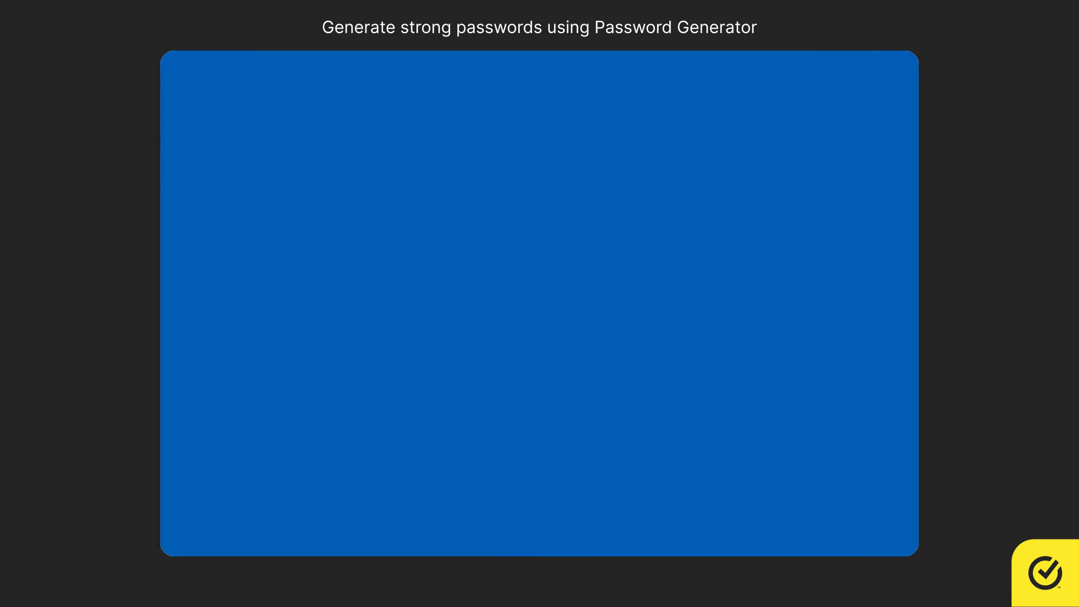
- Start a personal Google account and paste the generated password into Password and Confirm
{"action": "left_click", "coordinate": [446, 445]}
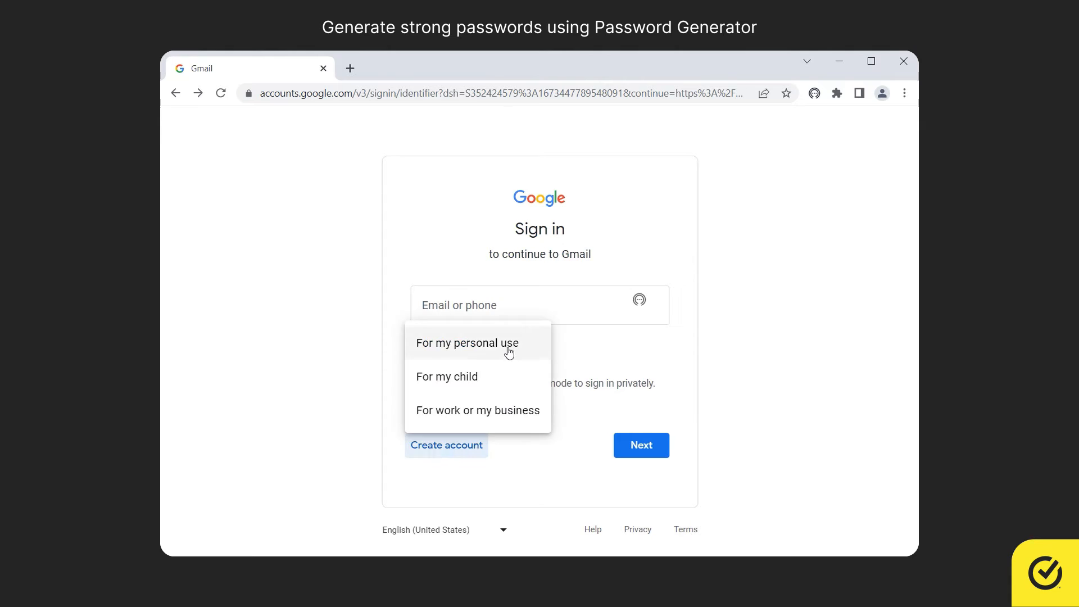
{"action": "left_click", "coordinate": [467, 343]}
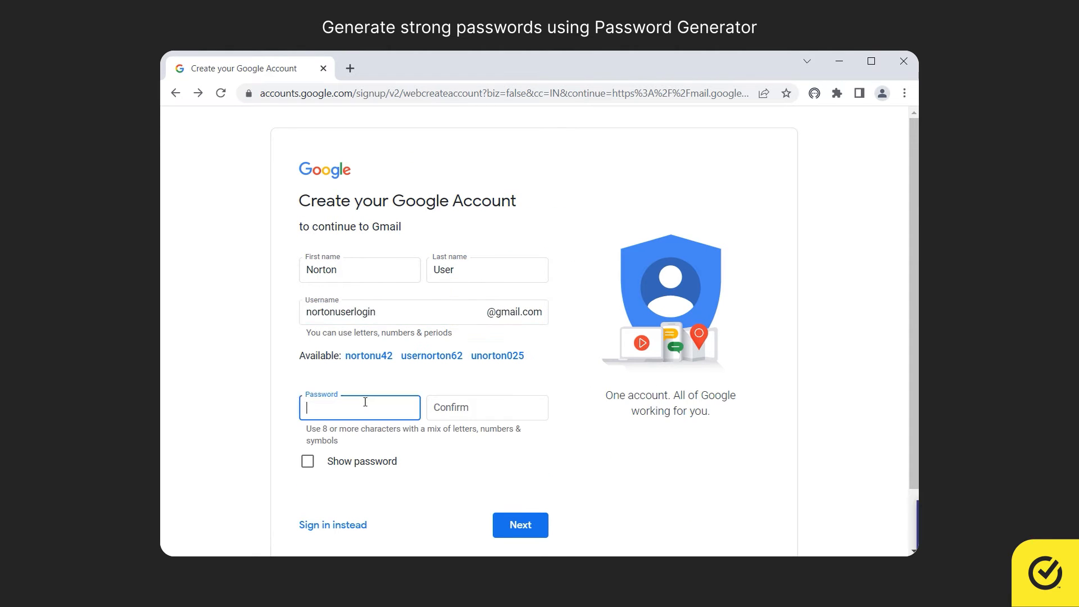
{"action": "right_click", "coordinate": [360, 407]}
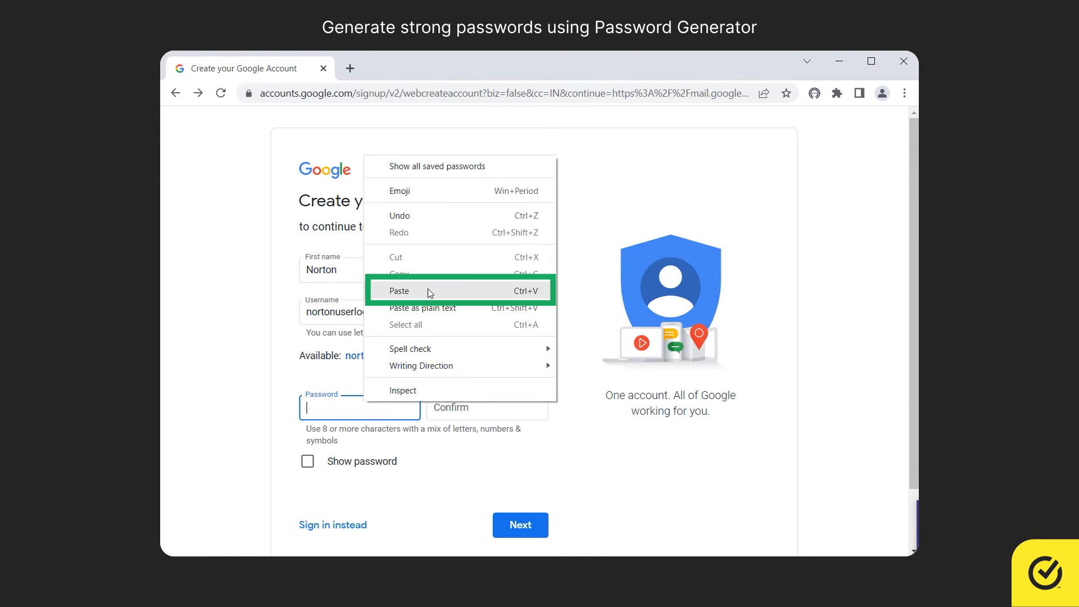
{"action": "left_click", "coordinate": [399, 290]}
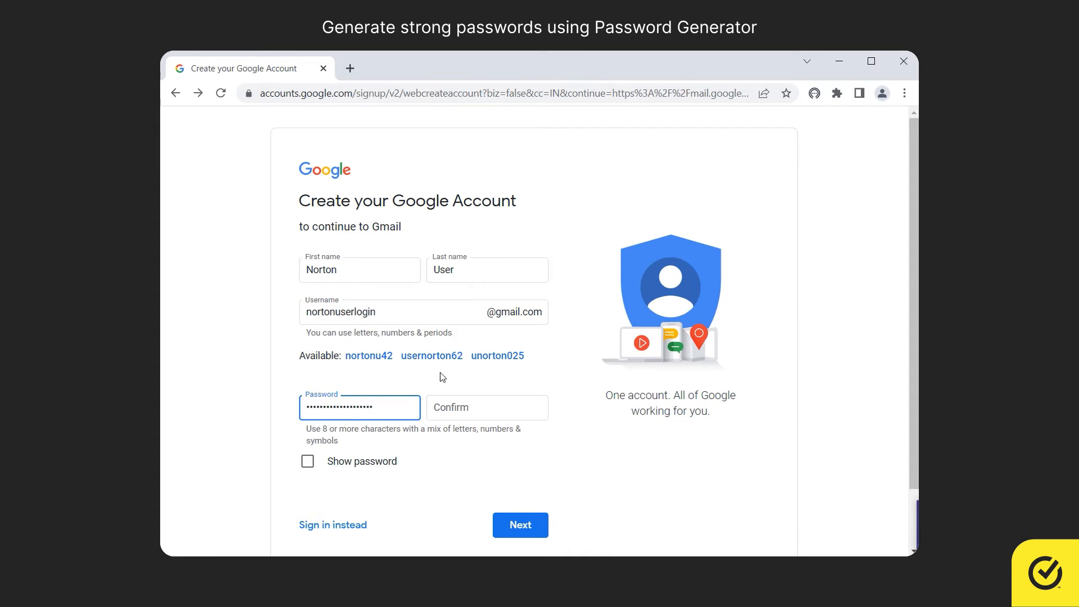
{"action": "right_click", "coordinate": [486, 407]}
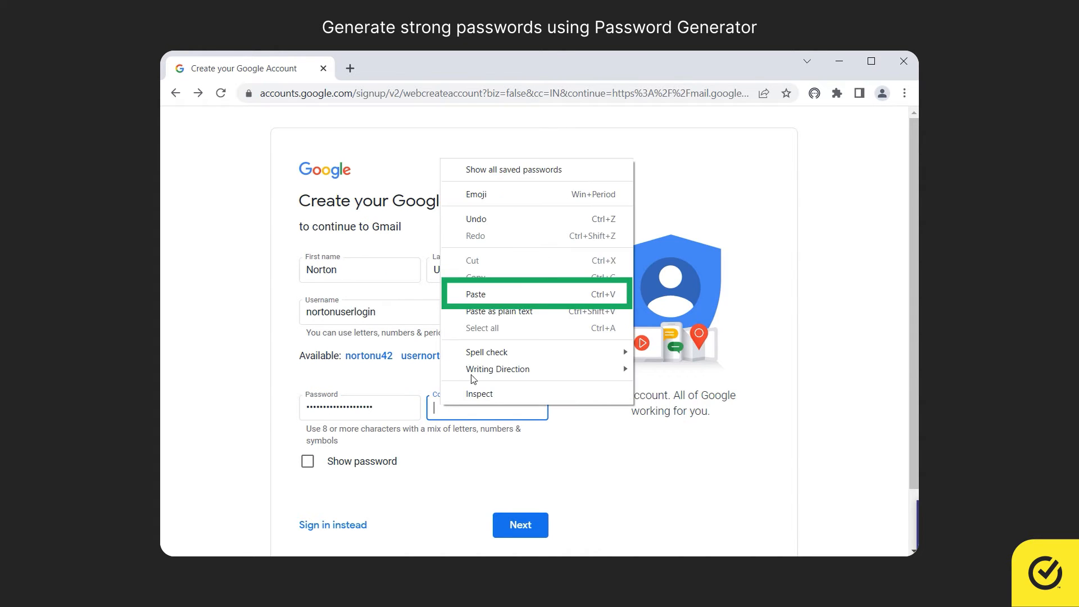
{"action": "left_click", "coordinate": [475, 293]}
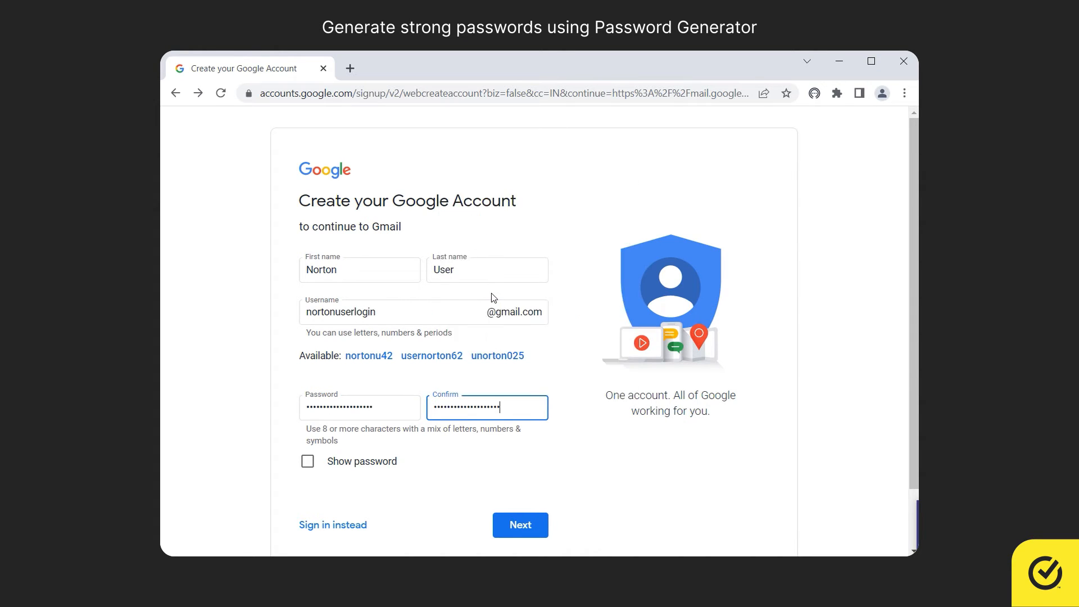
- Finish creating the account and sign in to reach the new Gmail inbox
{"action": "left_click", "coordinate": [519, 525]}
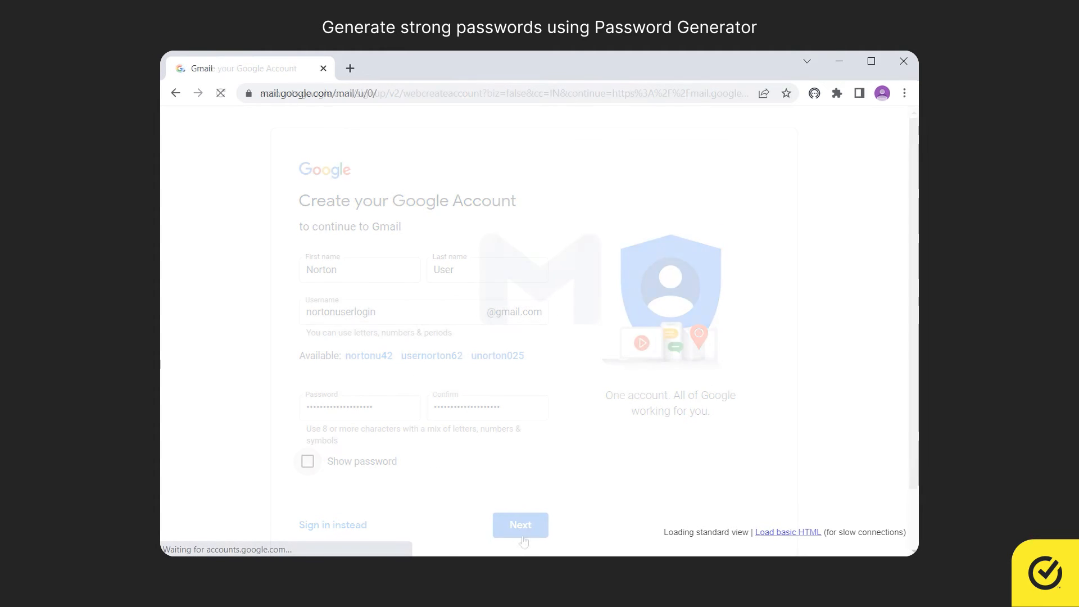
{"action": "left_click", "coordinate": [520, 525]}
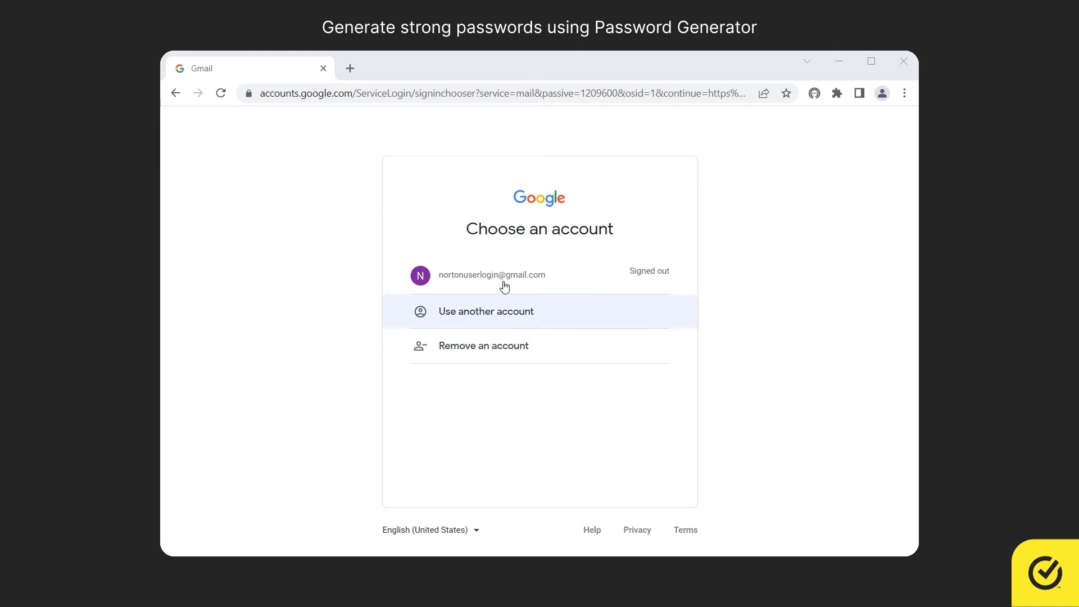
{"action": "left_click", "coordinate": [491, 274]}
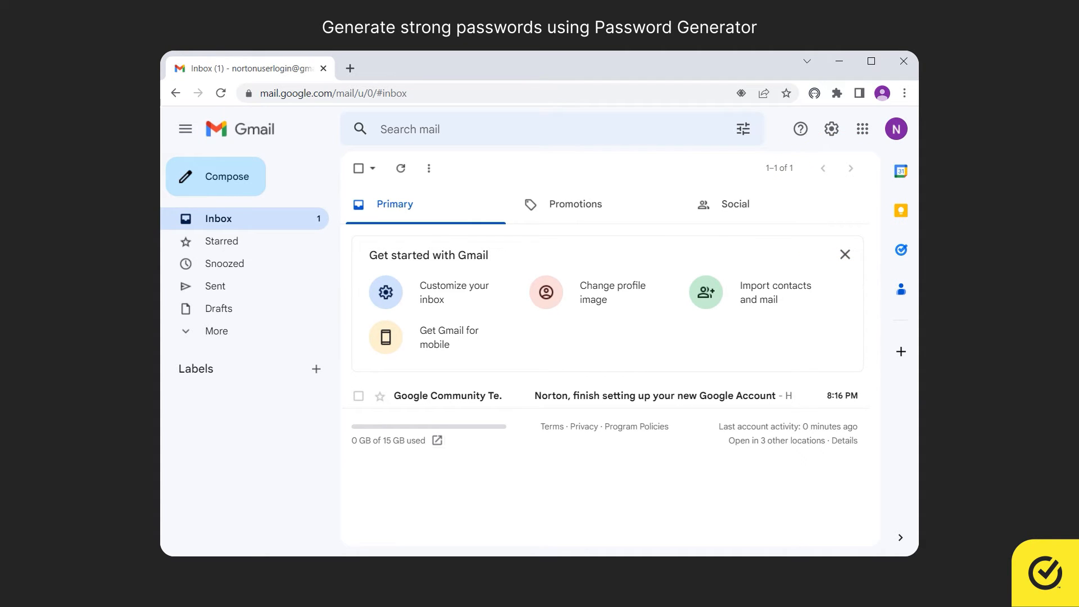
{"action": "left_click", "coordinate": [831, 128]}
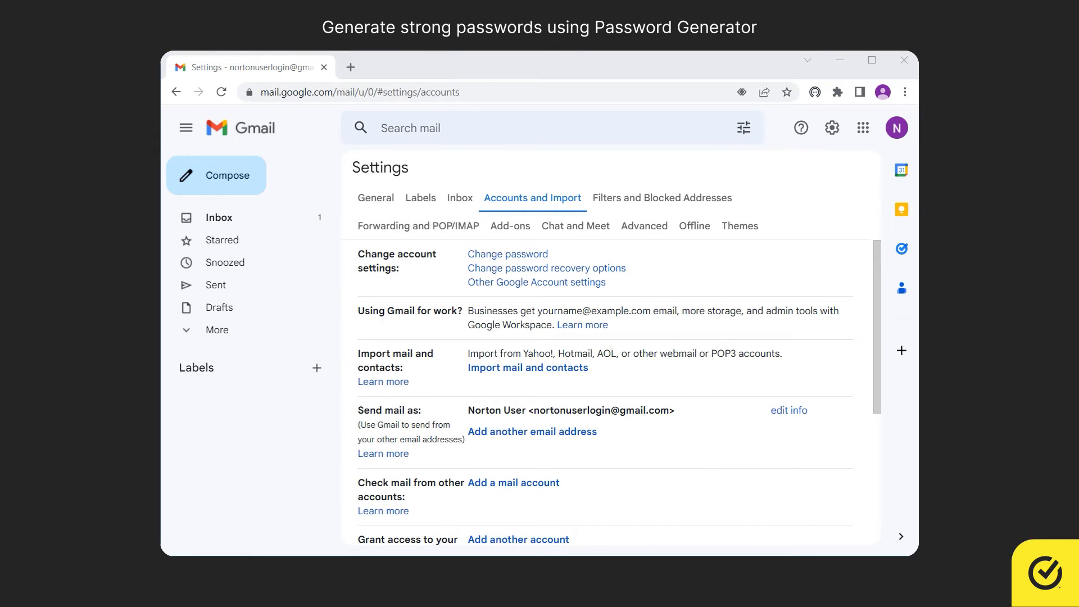
{"action": "left_click", "coordinate": [507, 254]}
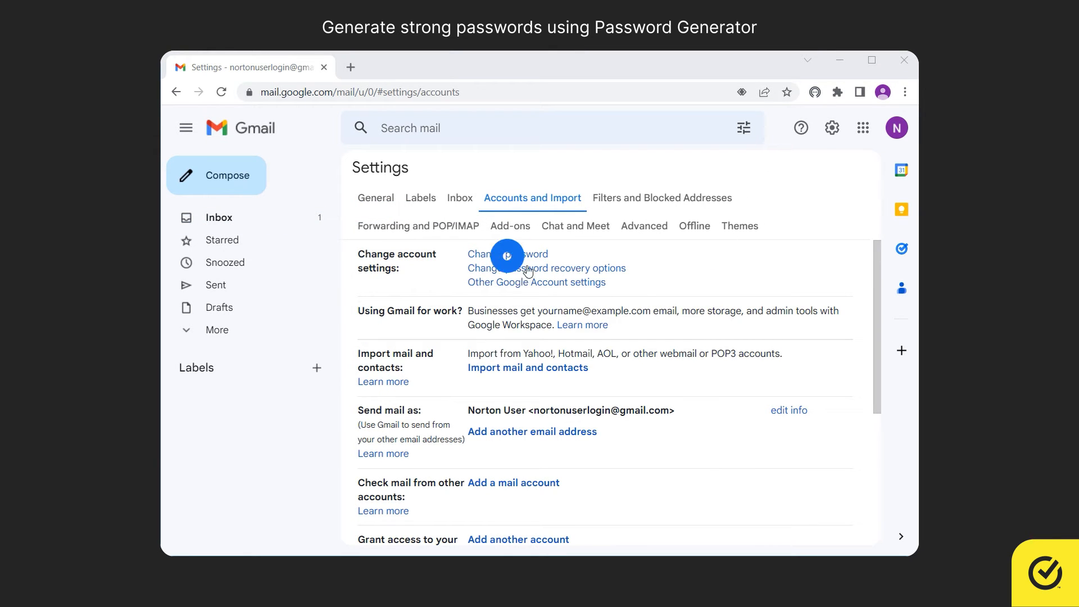
{"action": "left_click", "coordinate": [507, 254]}
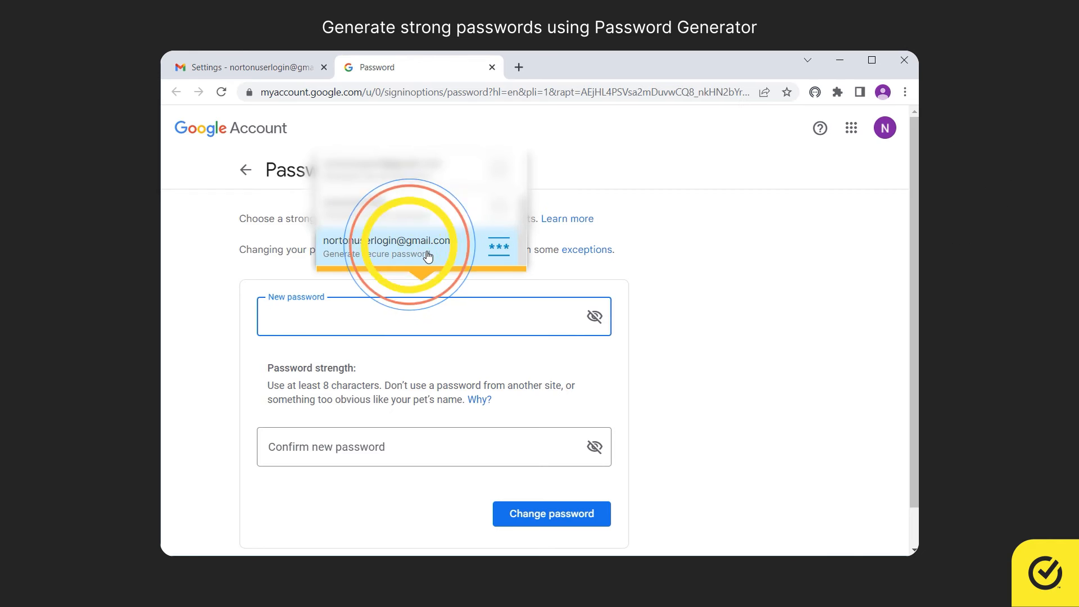
- Change the password to Norton's generated secure one and replace the vault's saved login
{"action": "left_click", "coordinate": [388, 247]}
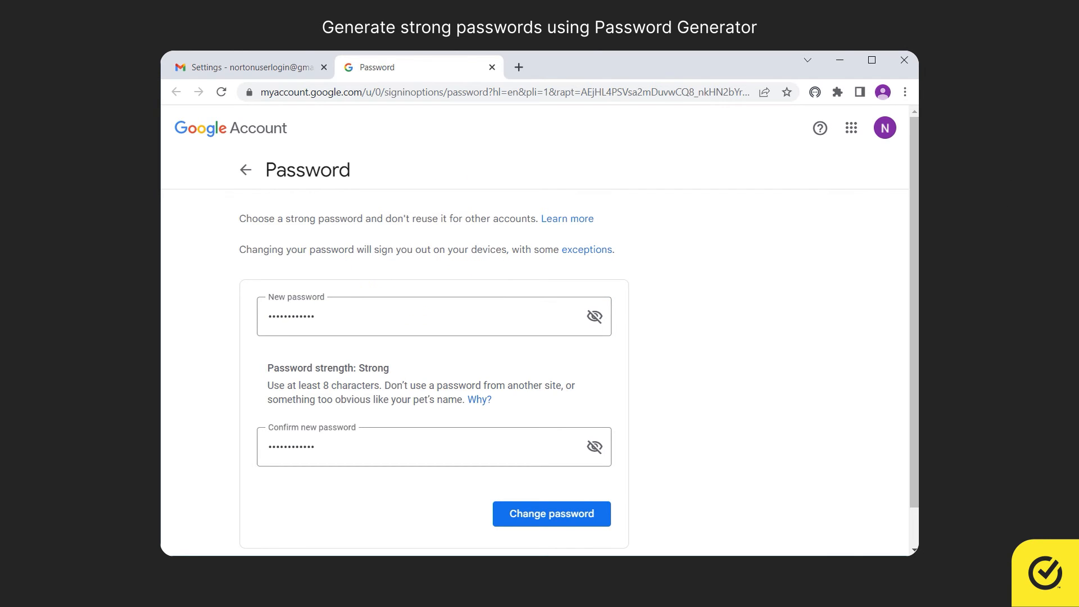
{"action": "left_click", "coordinate": [551, 513]}
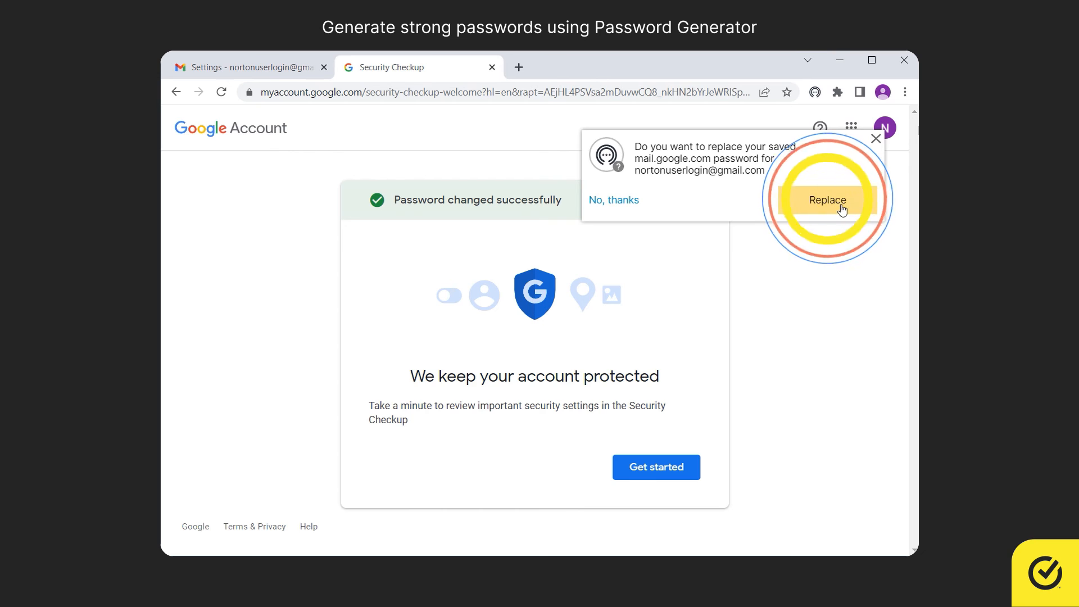
{"action": "left_click", "coordinate": [826, 200]}
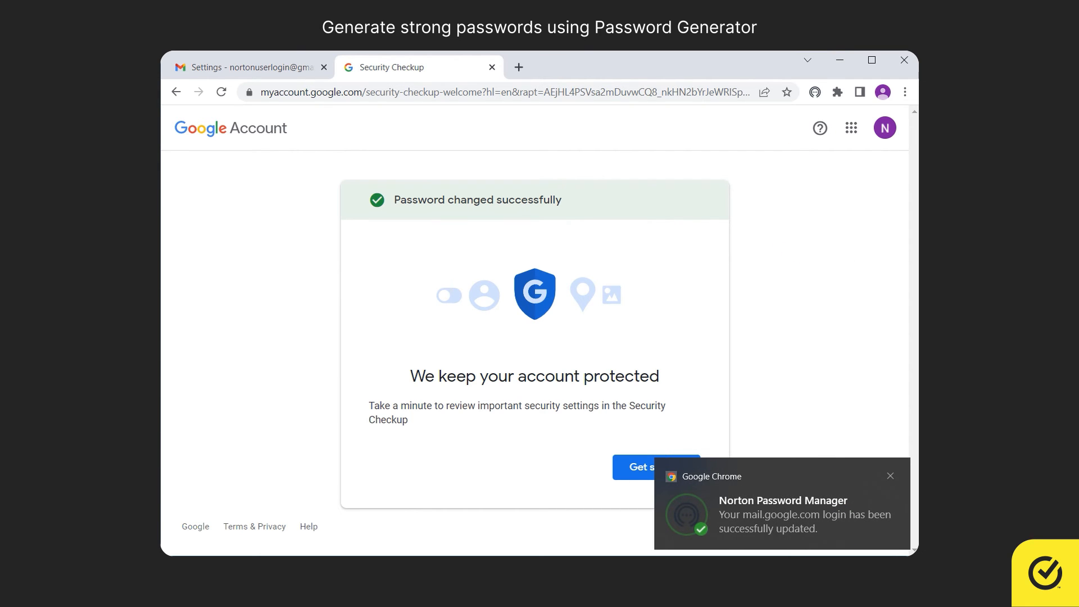
- Pick the Google account and autofill its password from the saved Norton vault login
{"action": "left_click", "coordinate": [247, 67]}
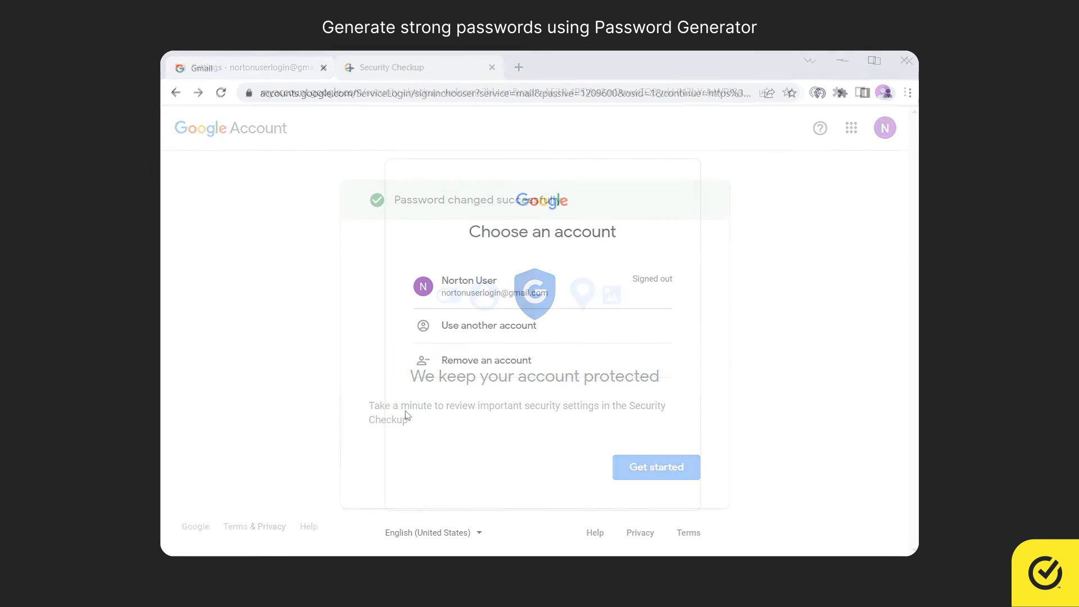
{"action": "left_click", "coordinate": [492, 66]}
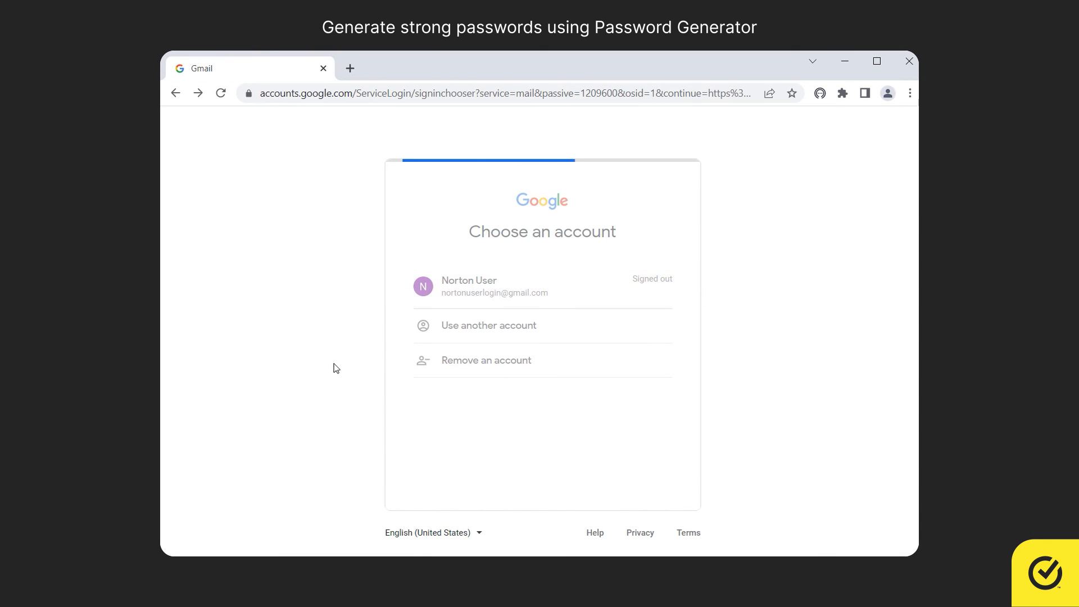
{"action": "left_click", "coordinate": [542, 286]}
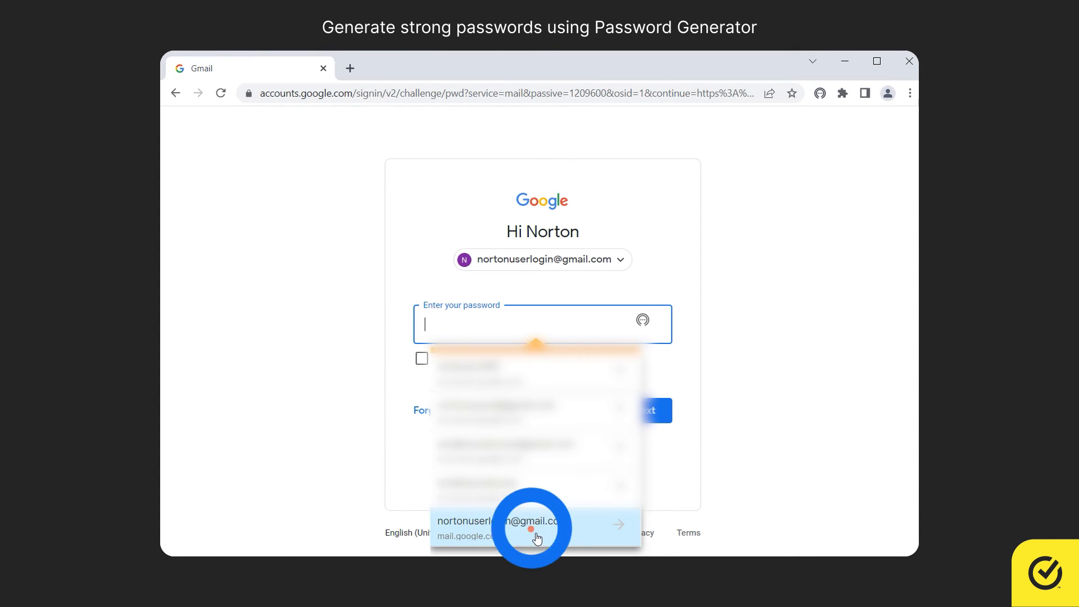
{"action": "left_click", "coordinate": [533, 525]}
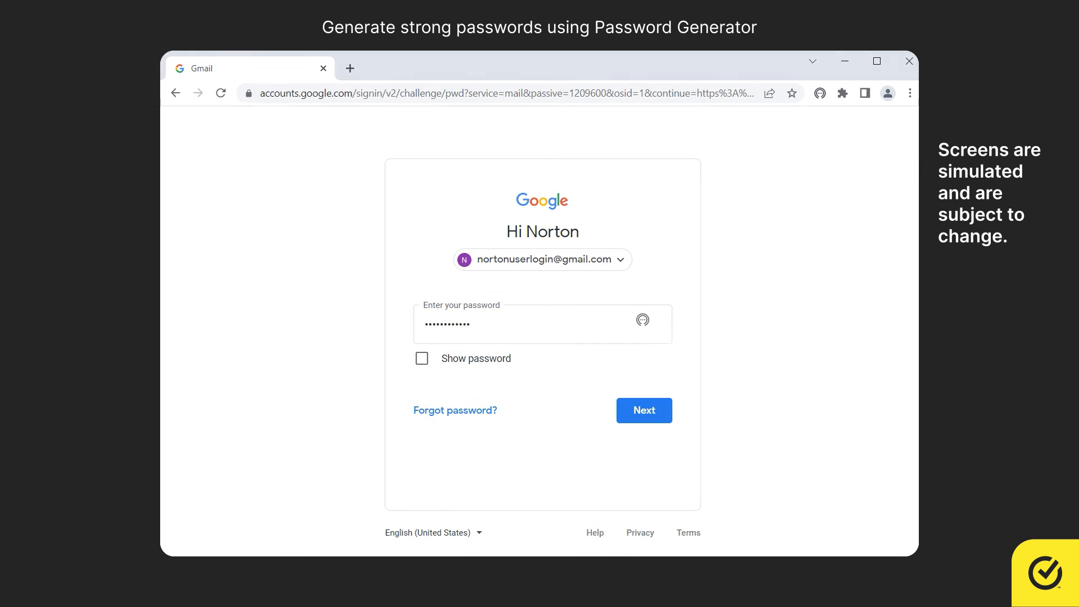